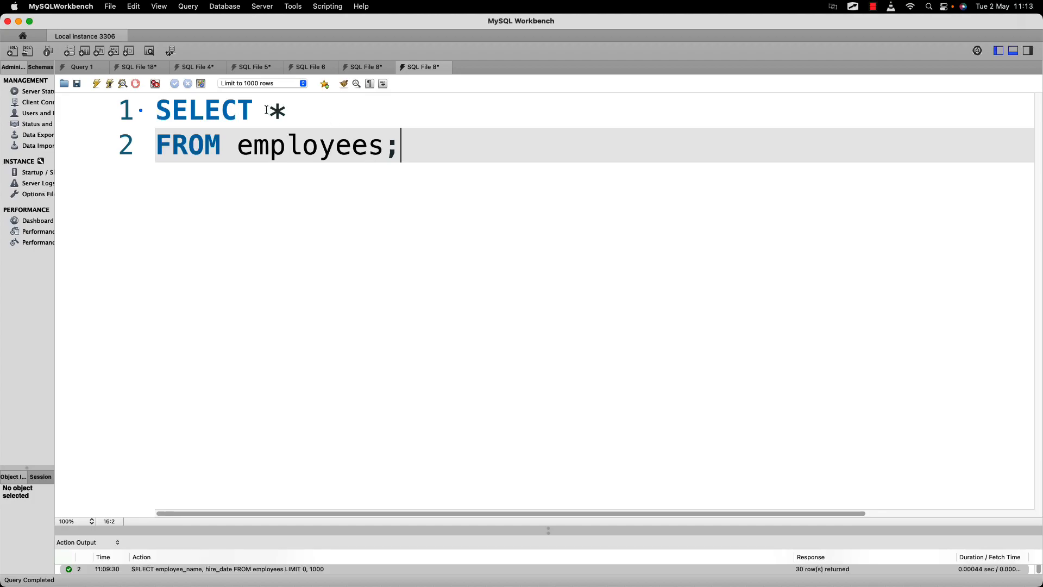
# Step: Run the employees query to list 30 rows, then narrow the hire_date column
pyautogui.doubleClick(275, 110)
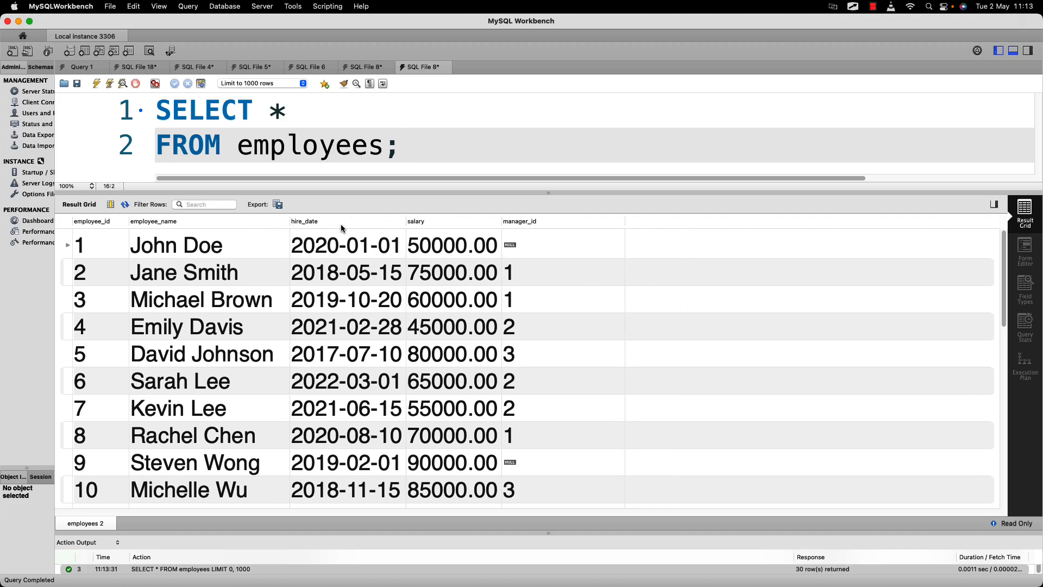
pyautogui.moveTo(400, 221); pyautogui.dragTo(346, 221)
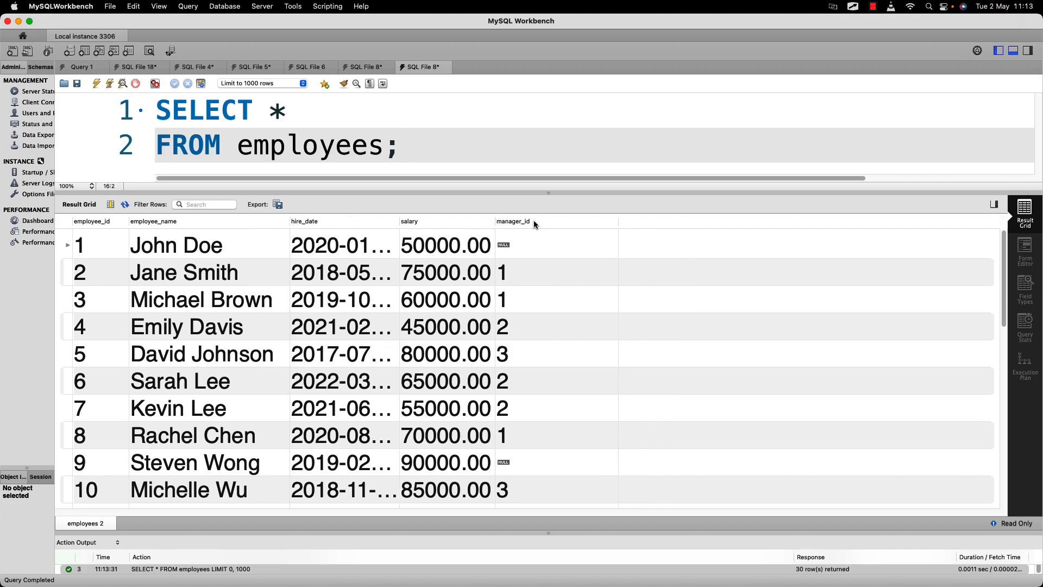